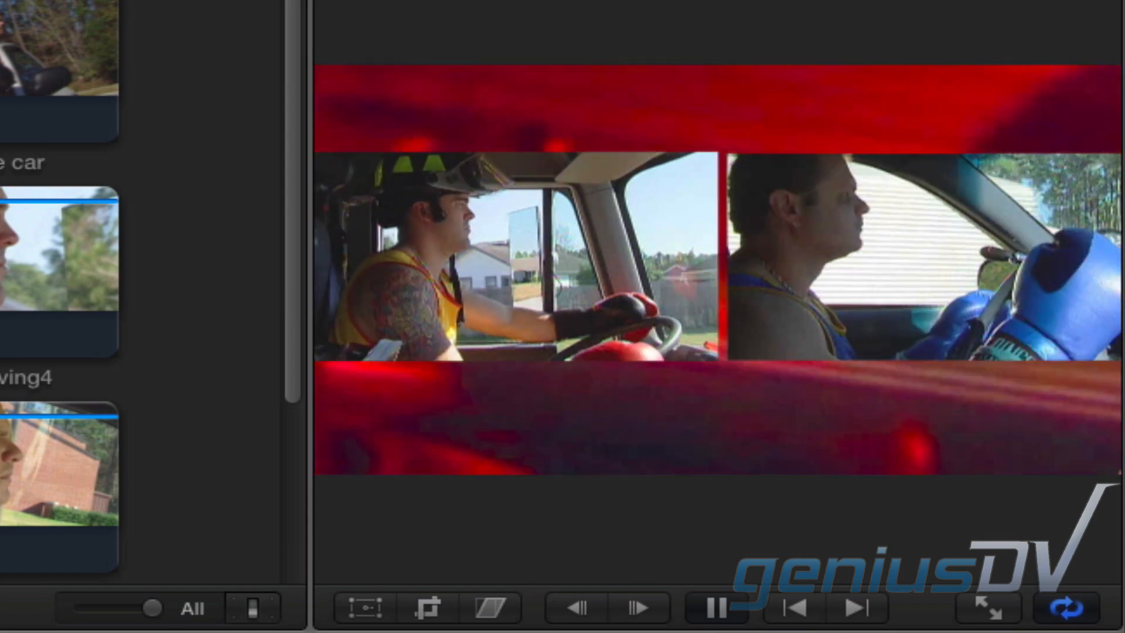
# - Pause the preview, show the Distortion video effects, and select the police-Pro clip
pyautogui.click(712, 606)
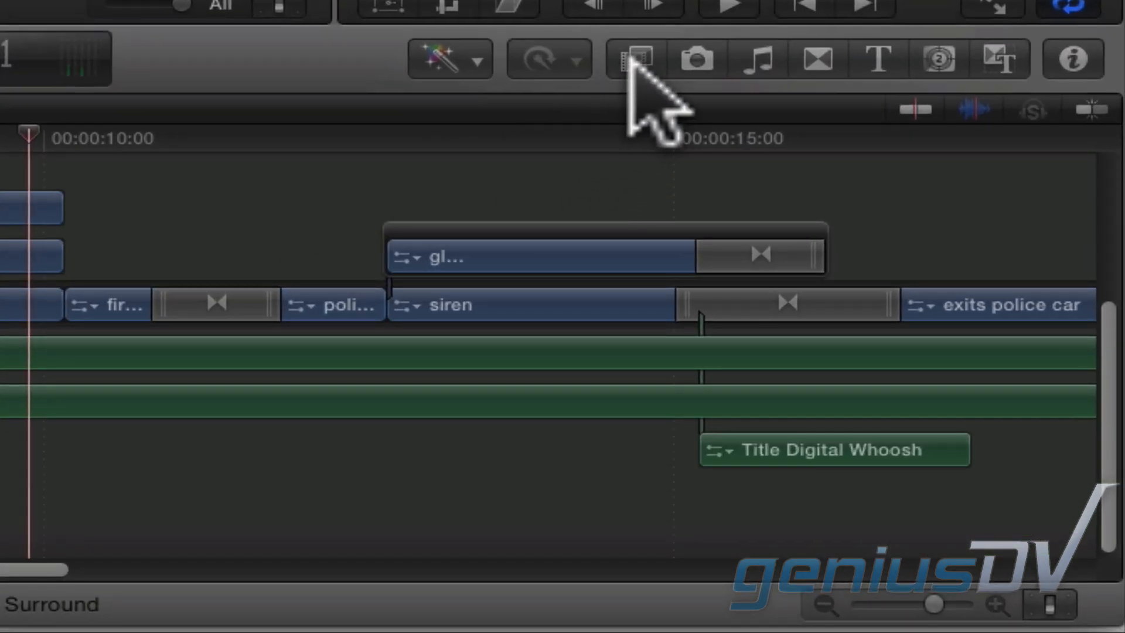
pyautogui.click(632, 59)
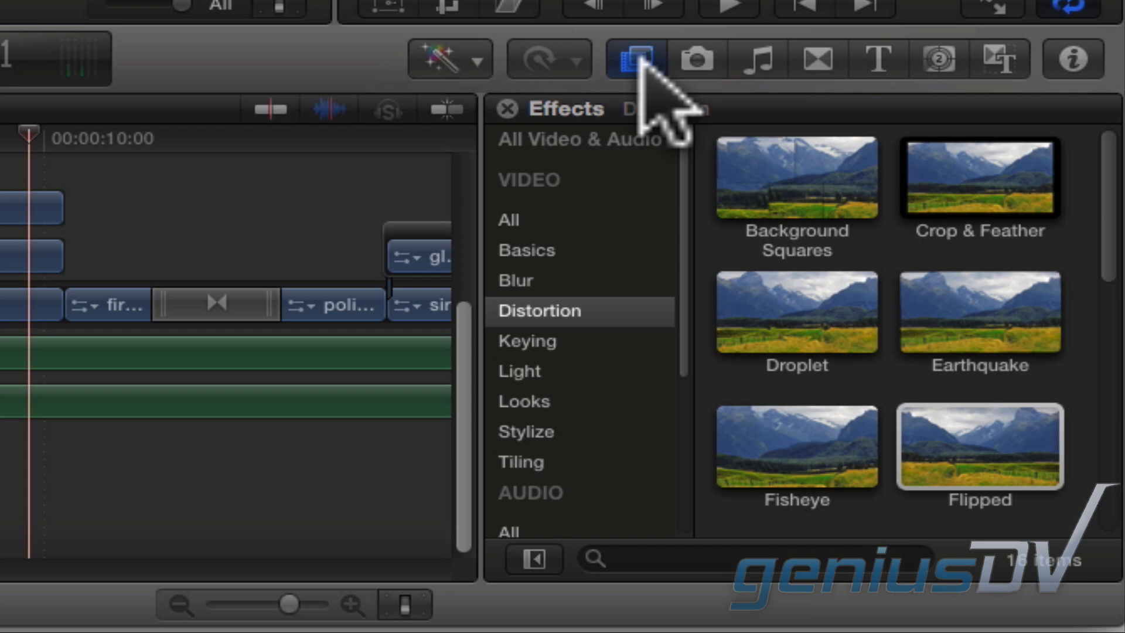
pyautogui.click(977, 445)
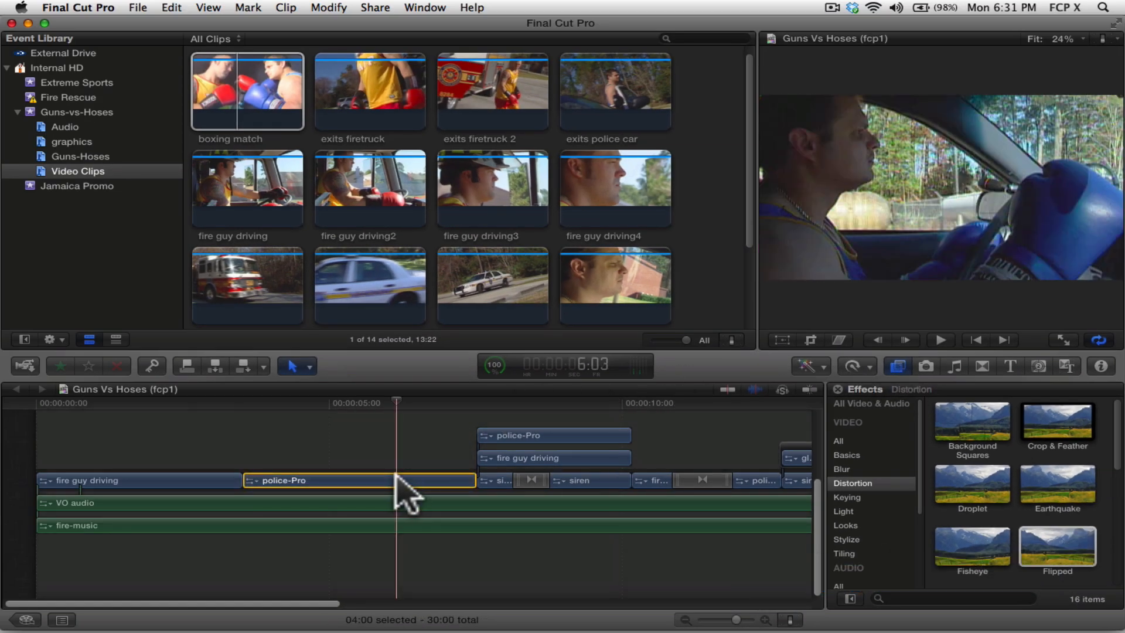
pyautogui.moveTo(1051, 556)
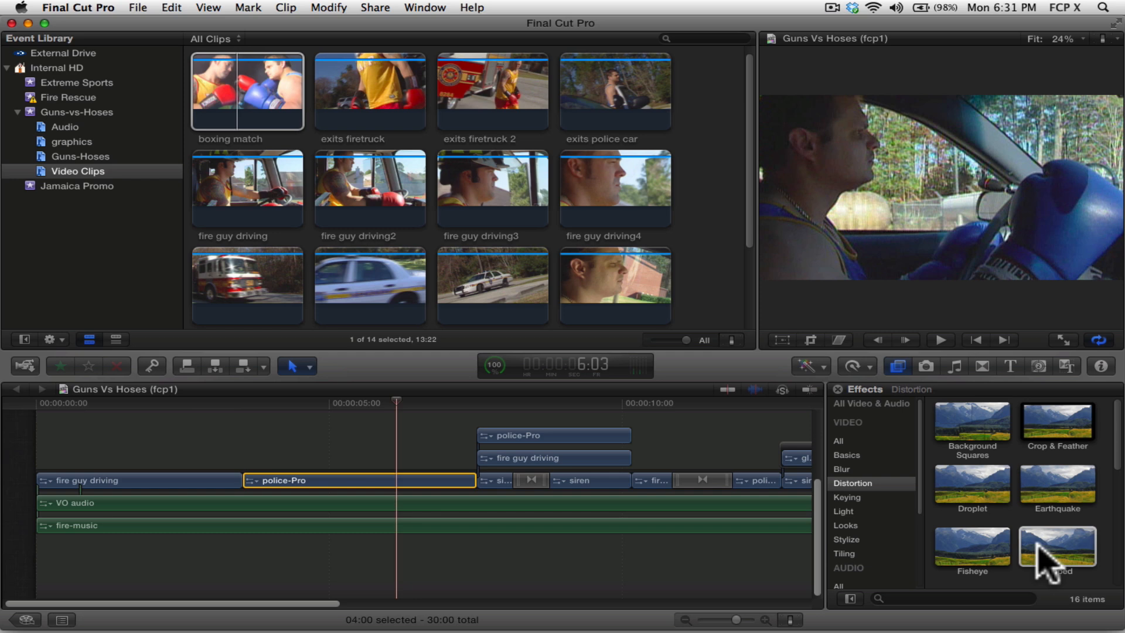
# - Apply the Flipped effect from the Distortion category to the selected police-Pro clip
pyautogui.click(1055, 546)
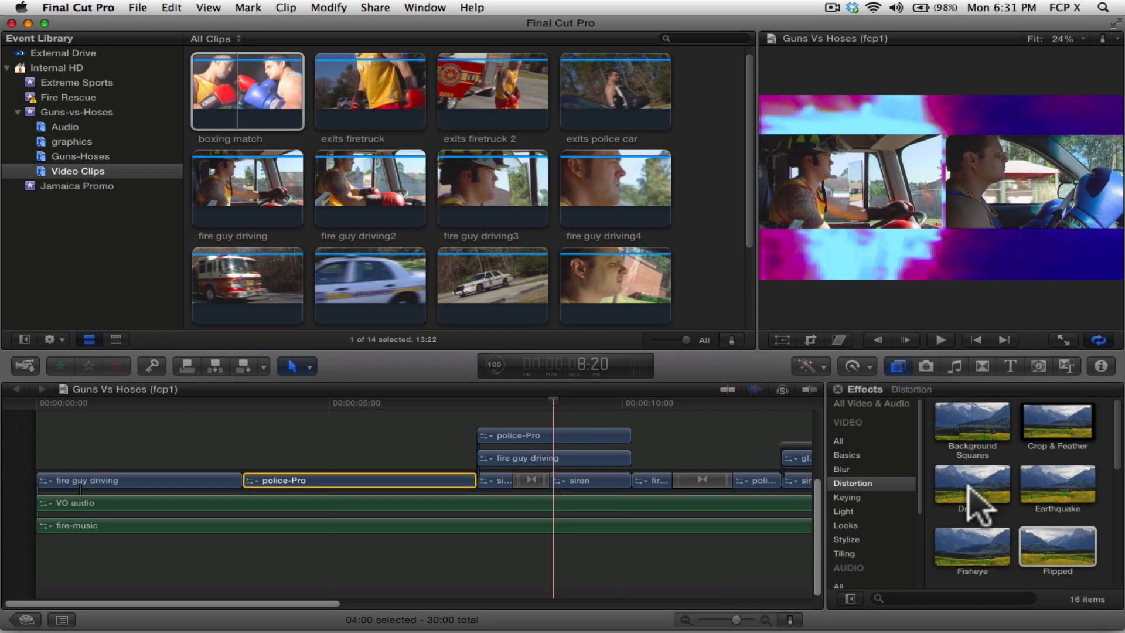
pyautogui.click(1056, 549)
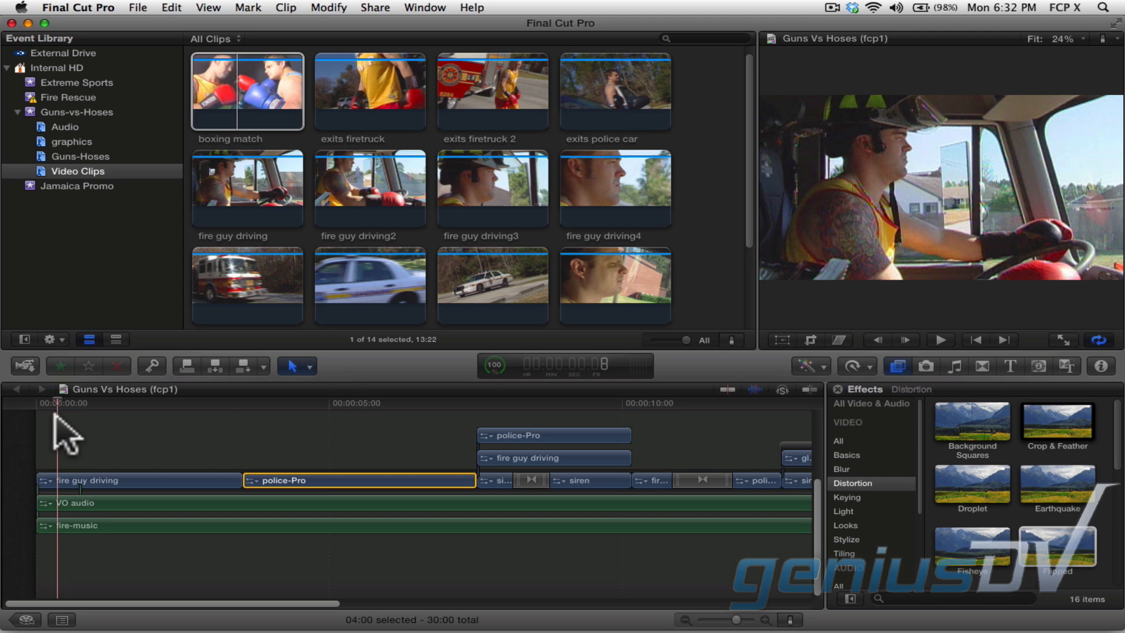
# - Return the playhead to the project start and play back the mirrored police-Pro shot
pyautogui.click(939, 339)
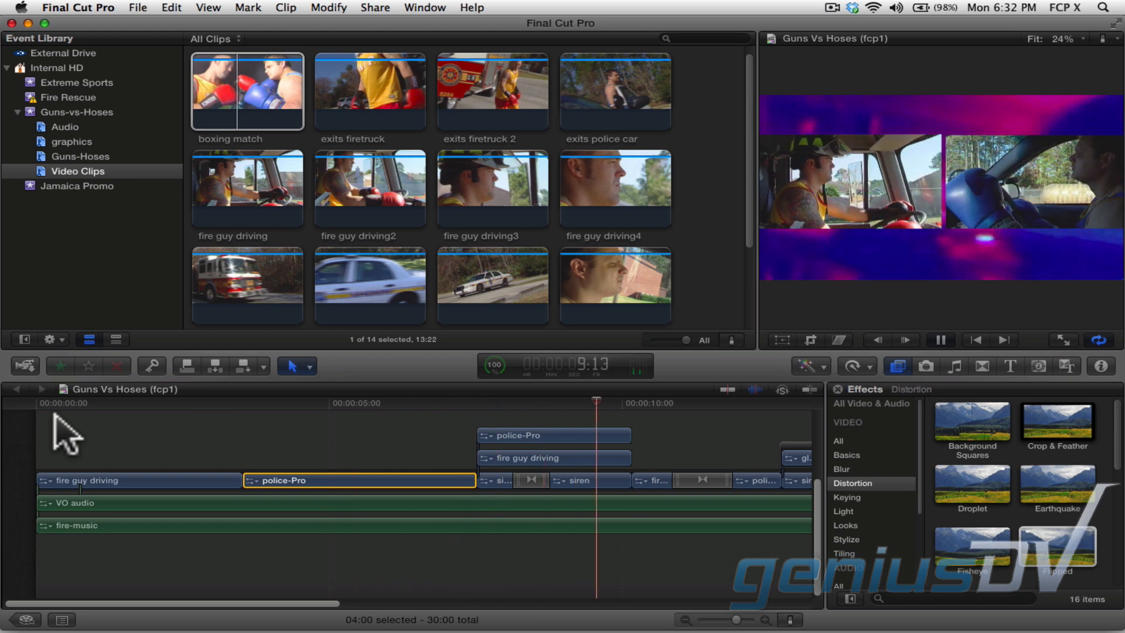
pyautogui.click(940, 339)
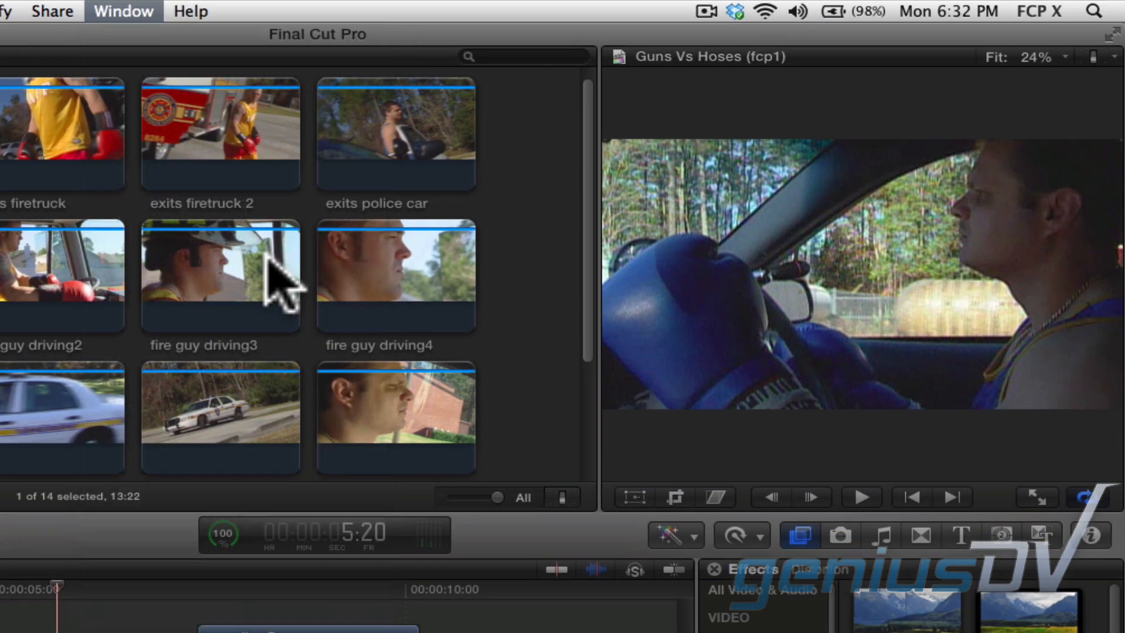
# - Show police-Pro's properties in the Inspector and toggle the Flipped effect off and on
pyautogui.click(1089, 534)
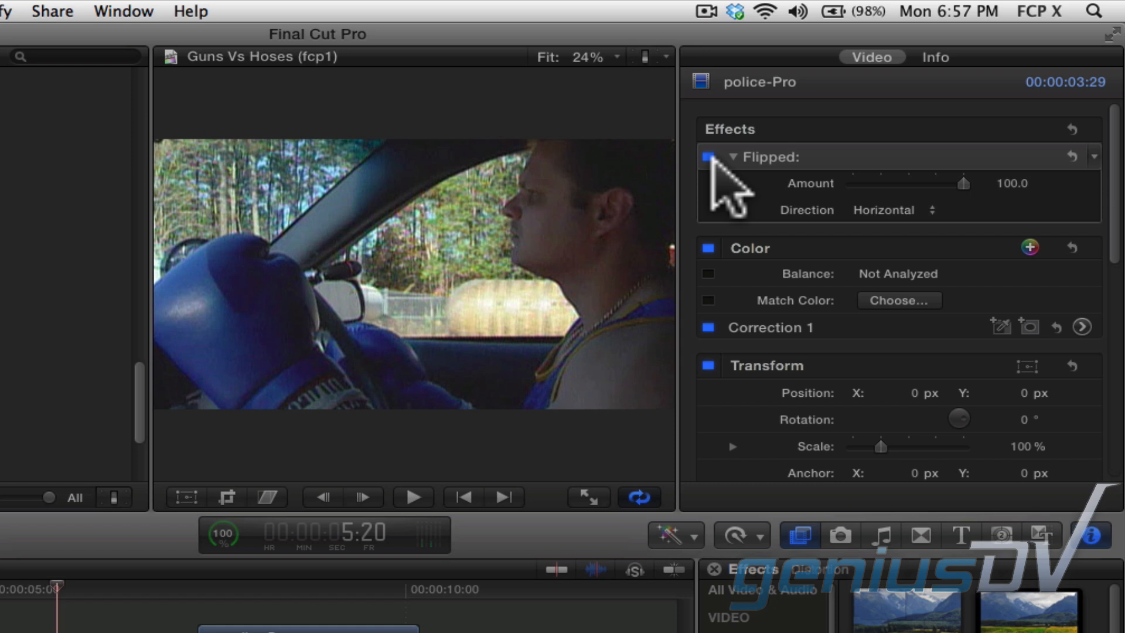
pyautogui.click(708, 157)
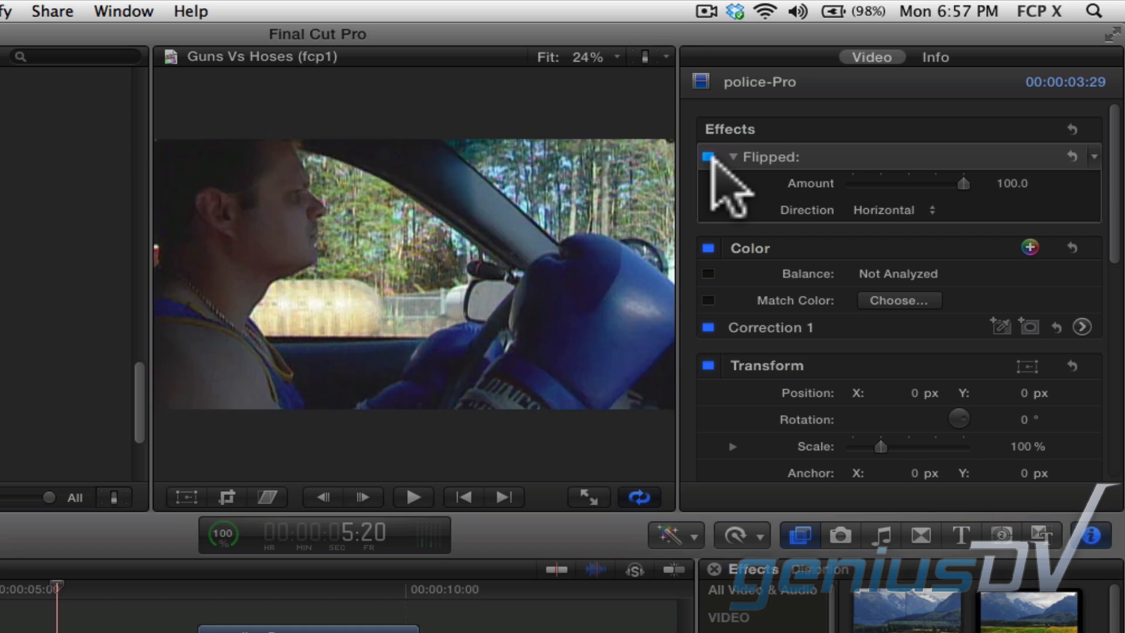
pyautogui.click(708, 157)
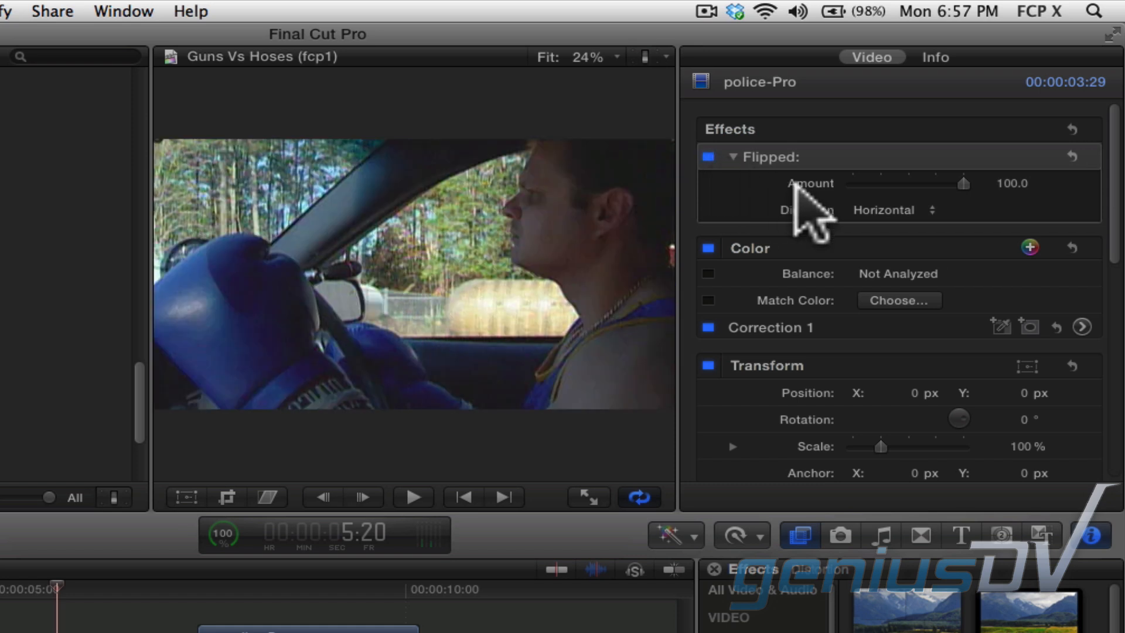
# - Try the Flipped direction as Vertical, then set it back to Horizontal
pyautogui.click(892, 210)
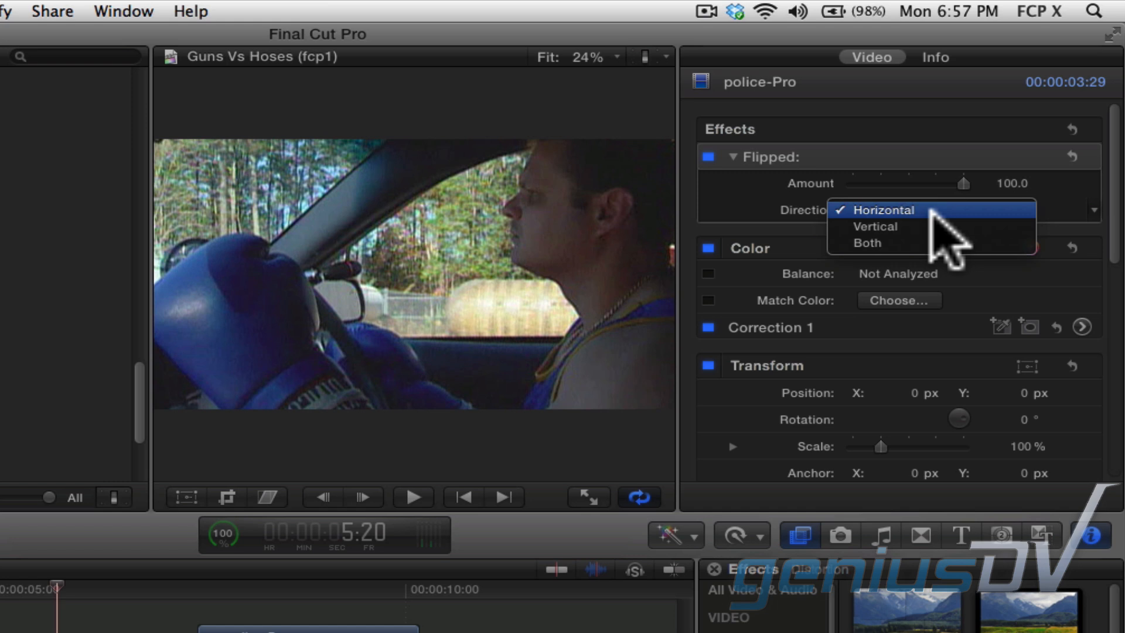
pyautogui.click(873, 227)
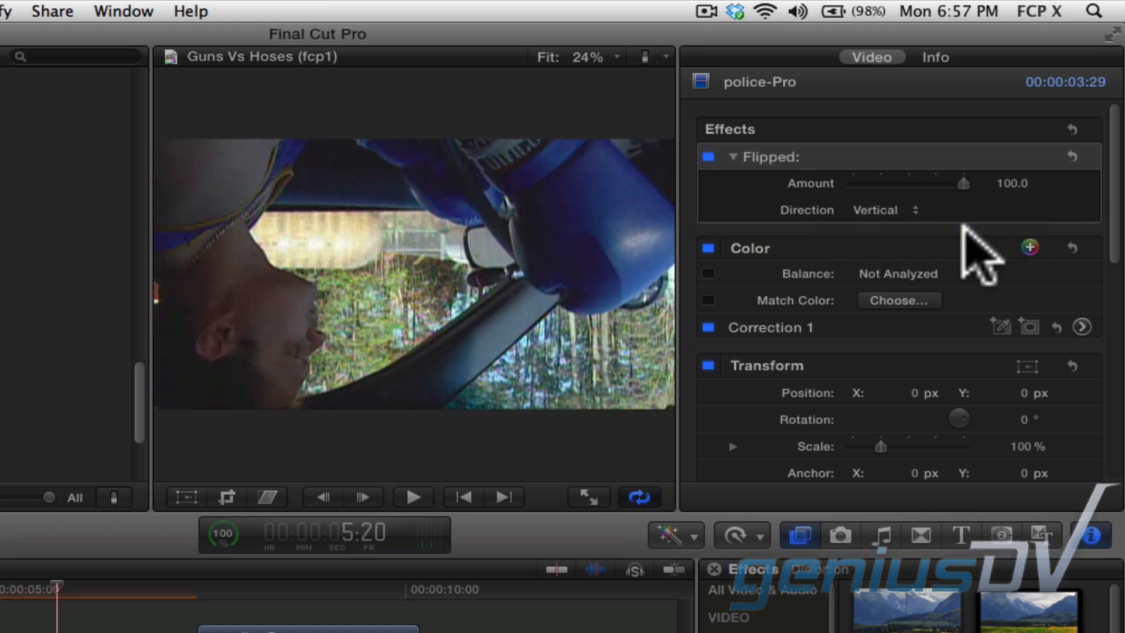
pyautogui.click(884, 210)
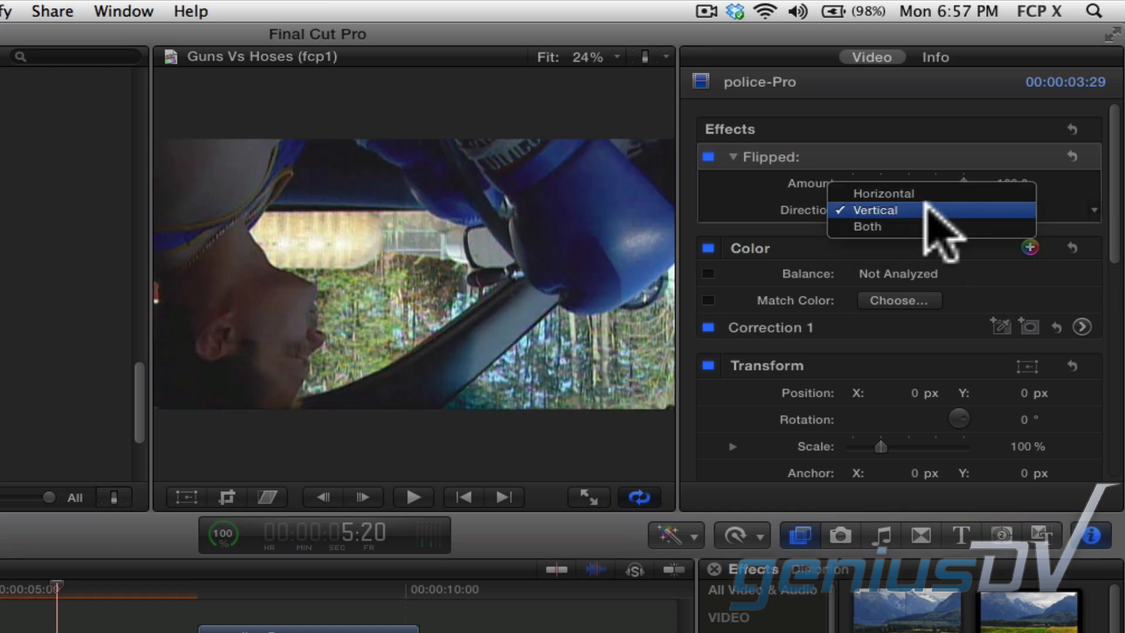
pyautogui.click(882, 193)
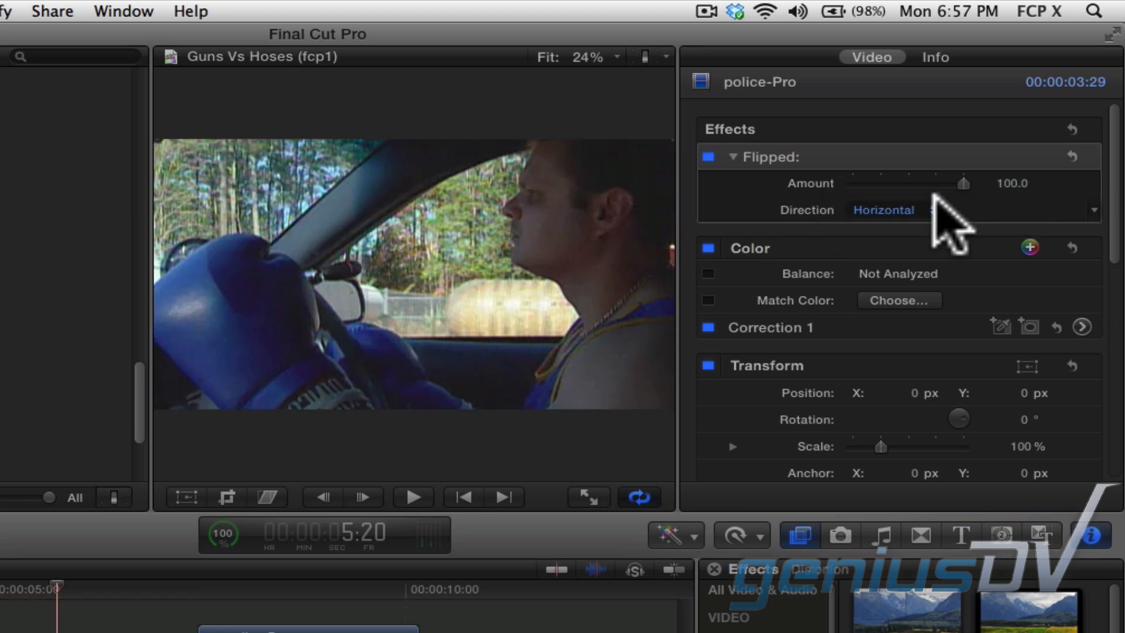